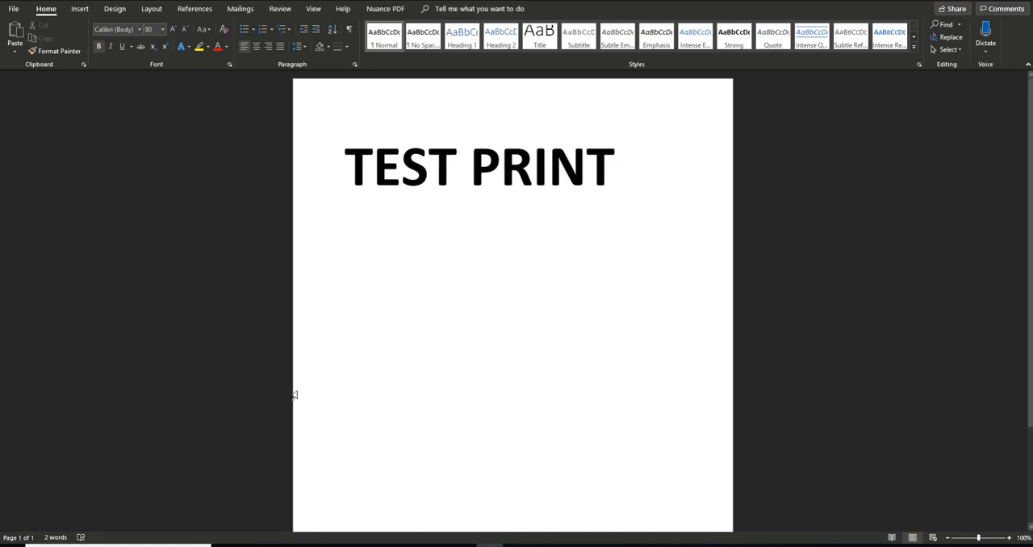
# Choose Custom Box Printer as the printer in the Word print screen for TEST PRINT.
pyautogui.click(13, 9)
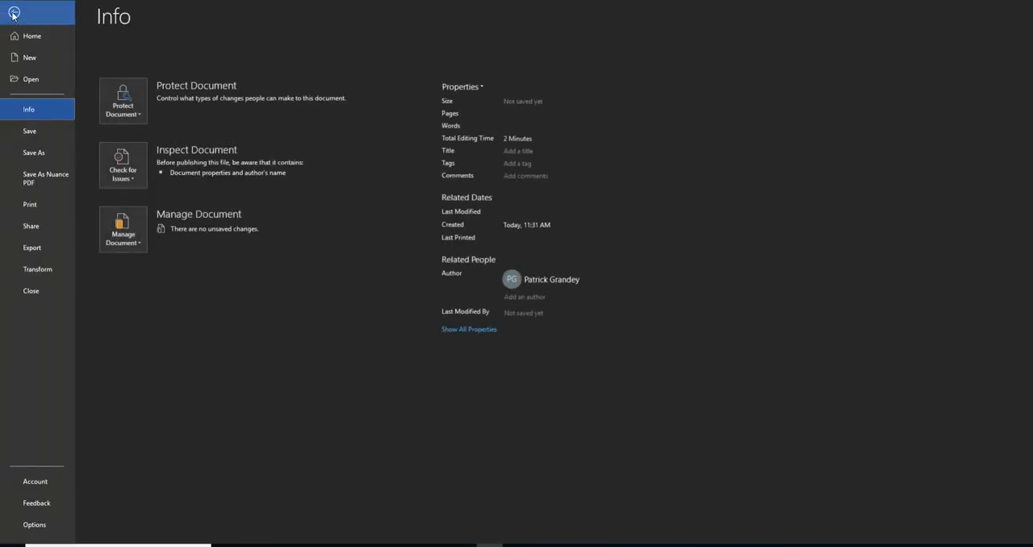
pyautogui.click(29, 204)
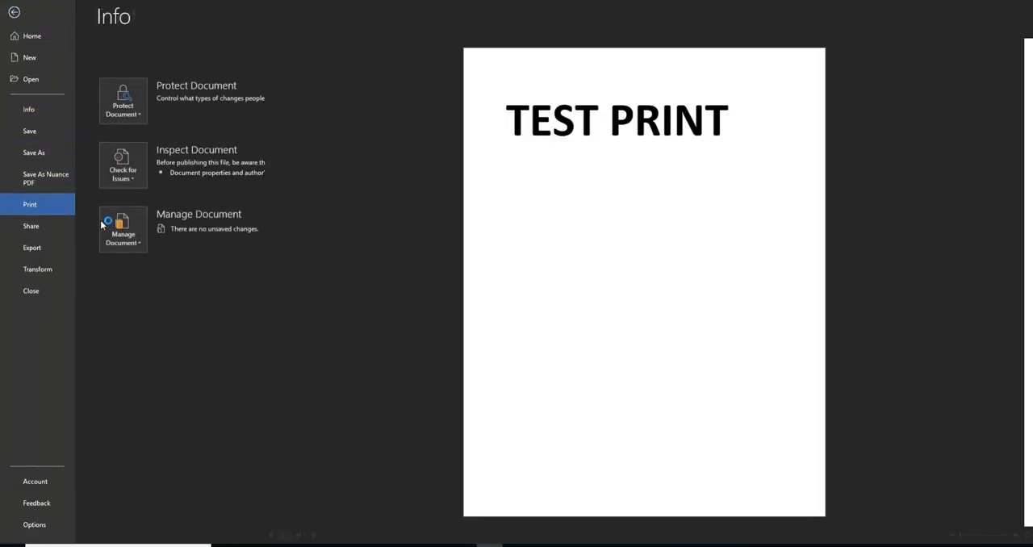
pyautogui.click(29, 203)
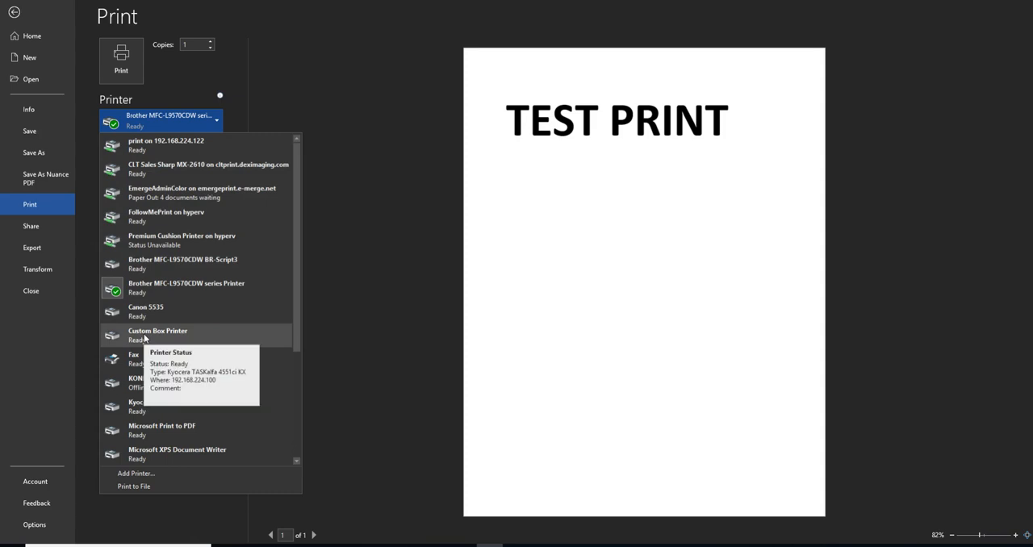
pyautogui.click(158, 334)
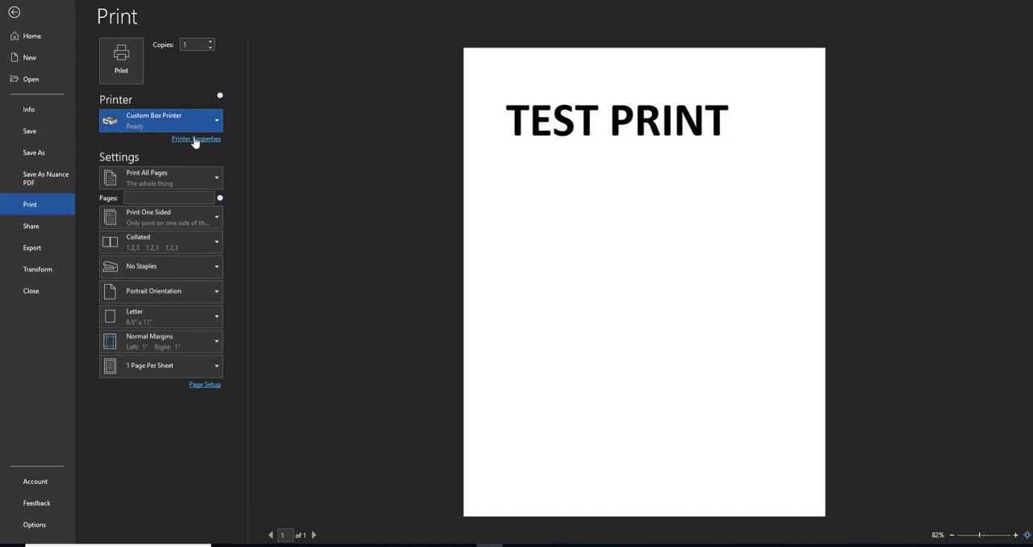
# In the Kyocera driver properties, set Job storage type to Custom box on the Job tab.
pyautogui.click(197, 138)
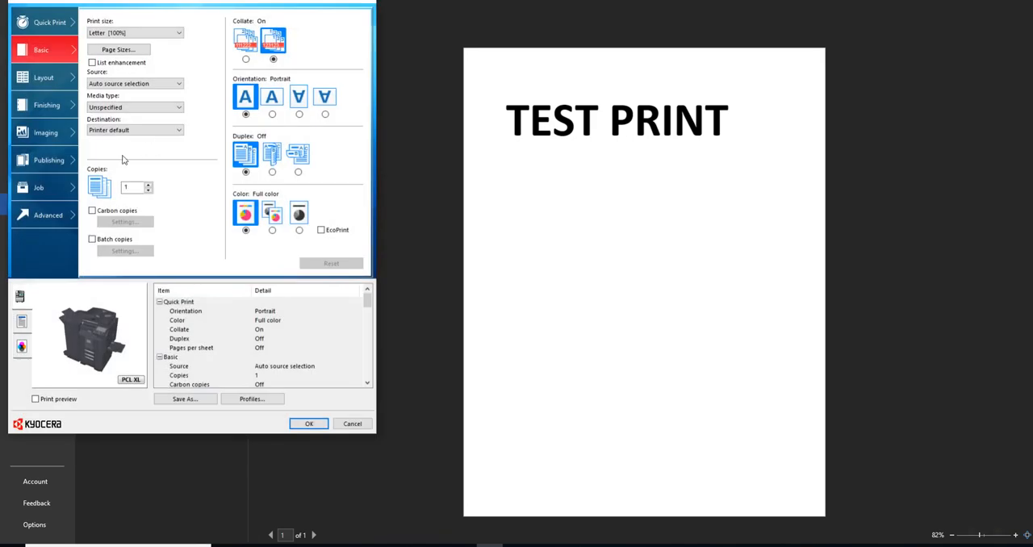
pyautogui.click(38, 187)
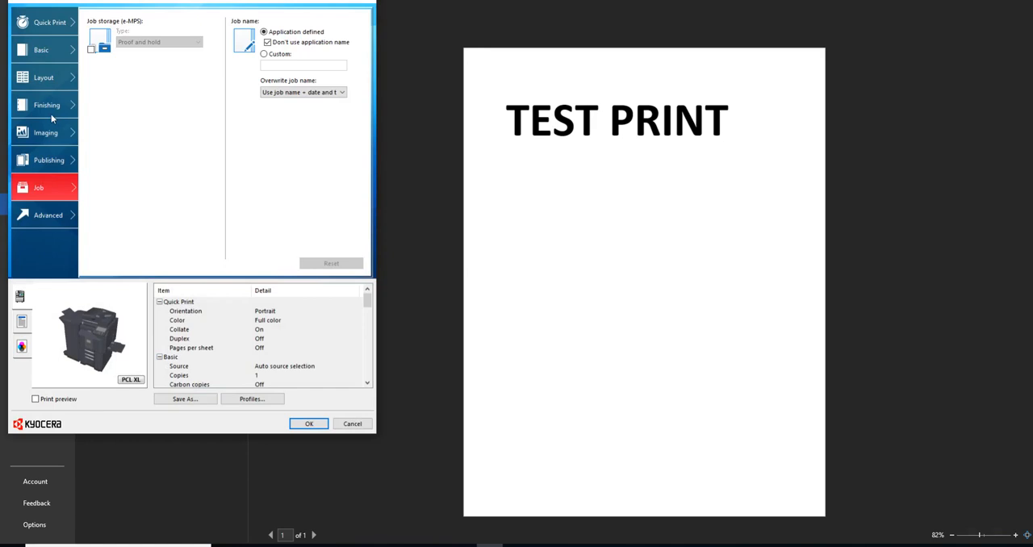
pyautogui.click(91, 48)
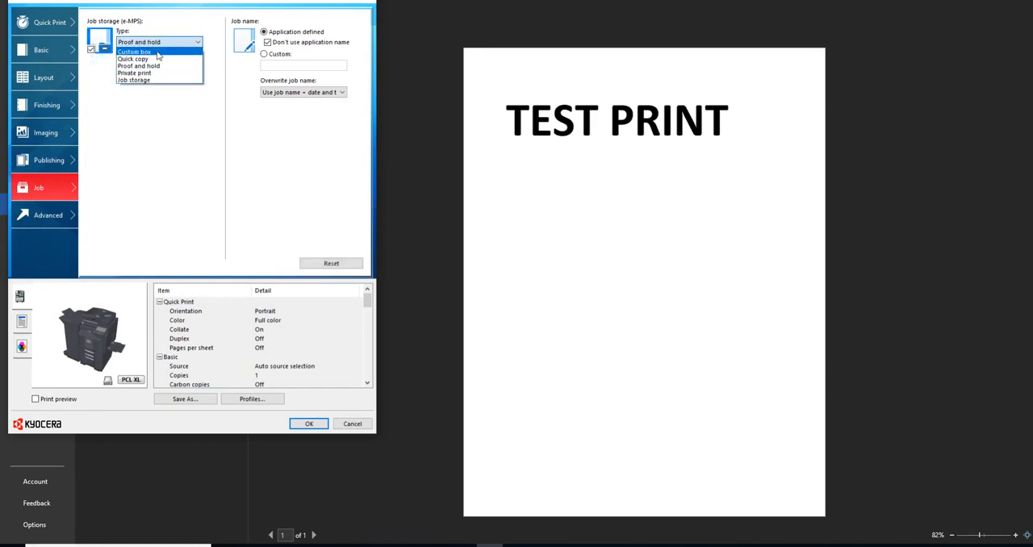
pyautogui.click(133, 51)
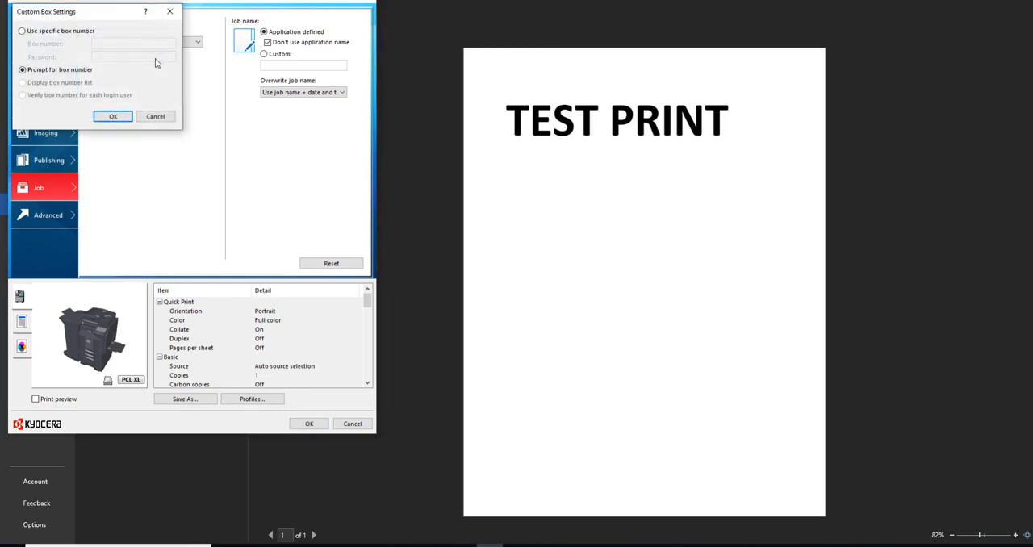
# Use a specific box number 00, visit the password field, and confirm the Custom Box Settings.
pyautogui.click(22, 30)
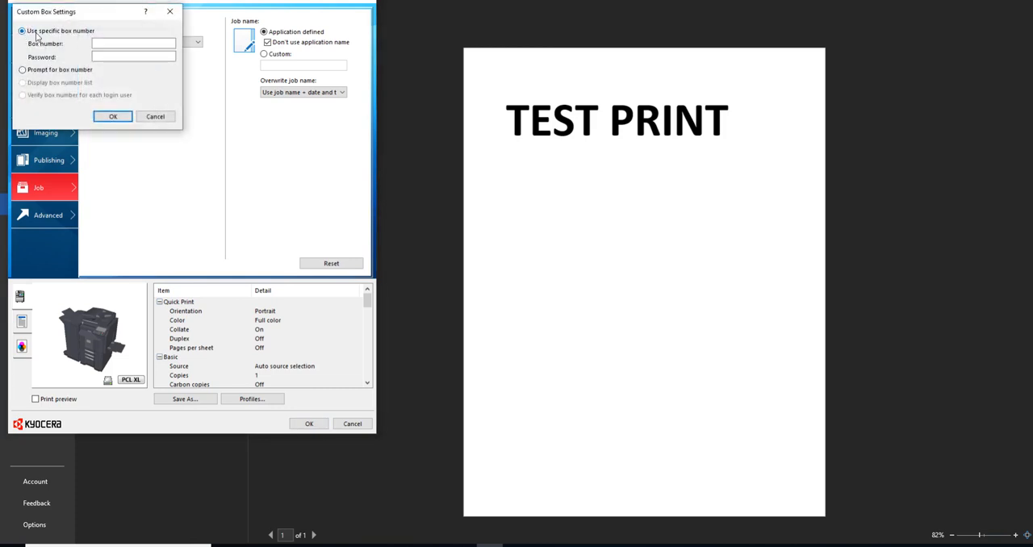
pyautogui.click(23, 69)
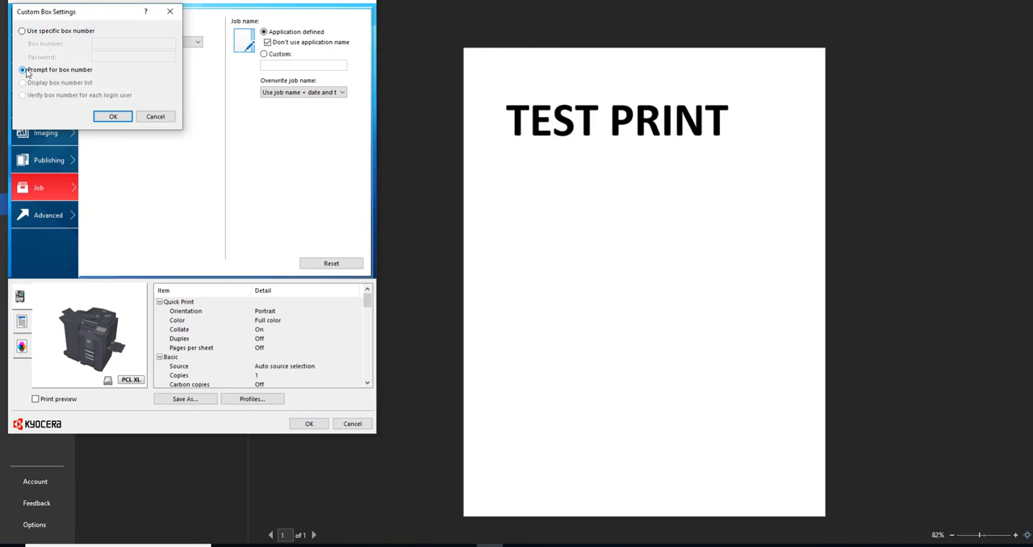
pyautogui.click(22, 31)
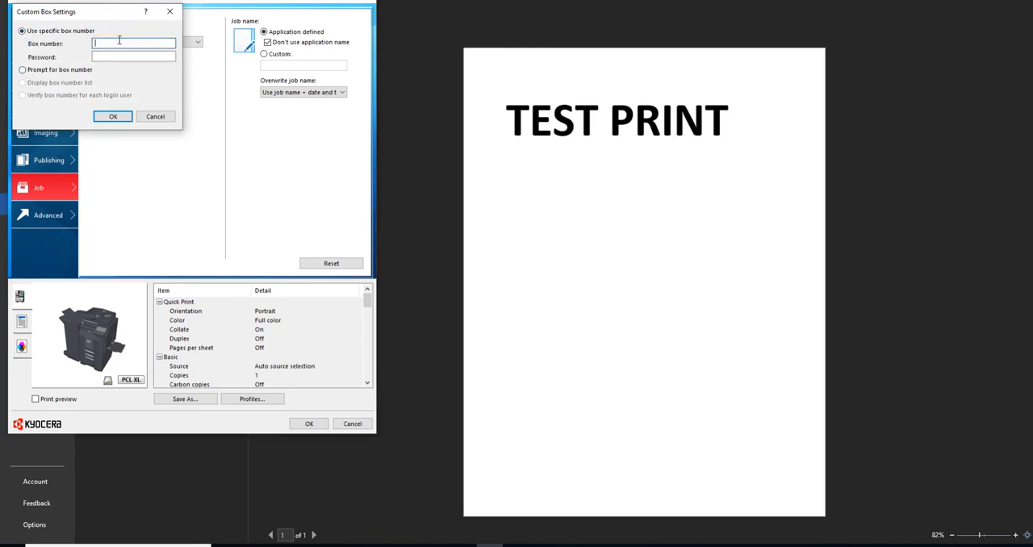
pyautogui.write('0001')
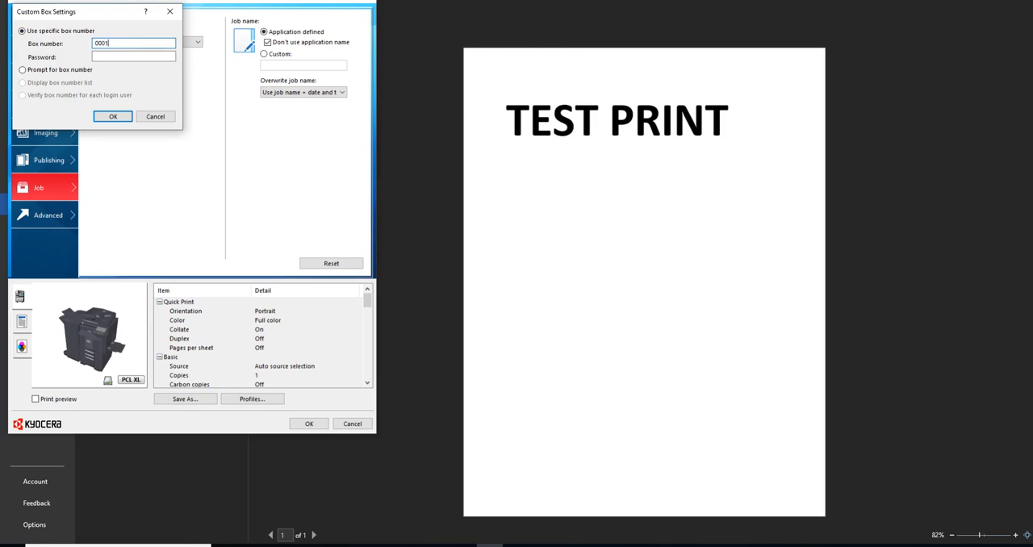
pyautogui.click(132, 57)
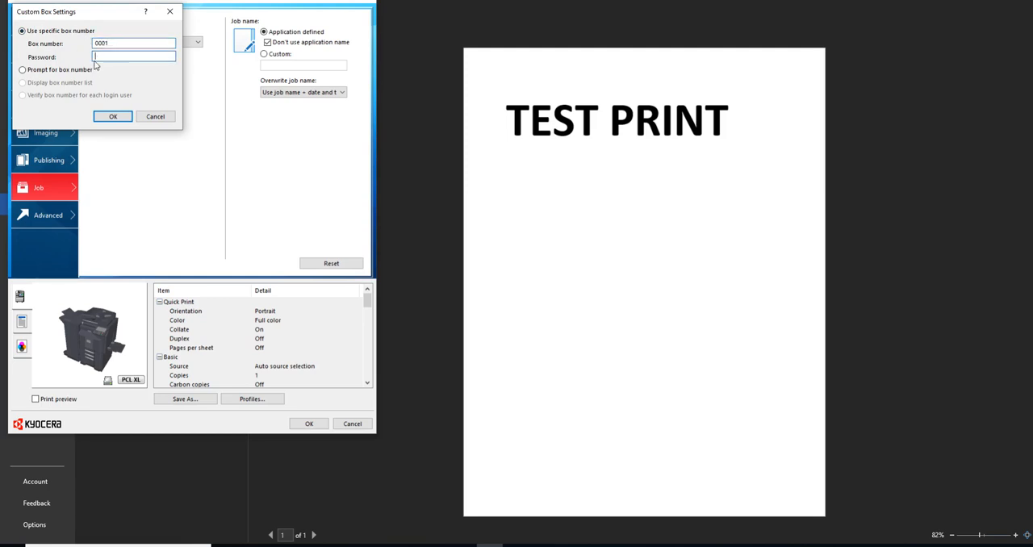
pyautogui.click(113, 116)
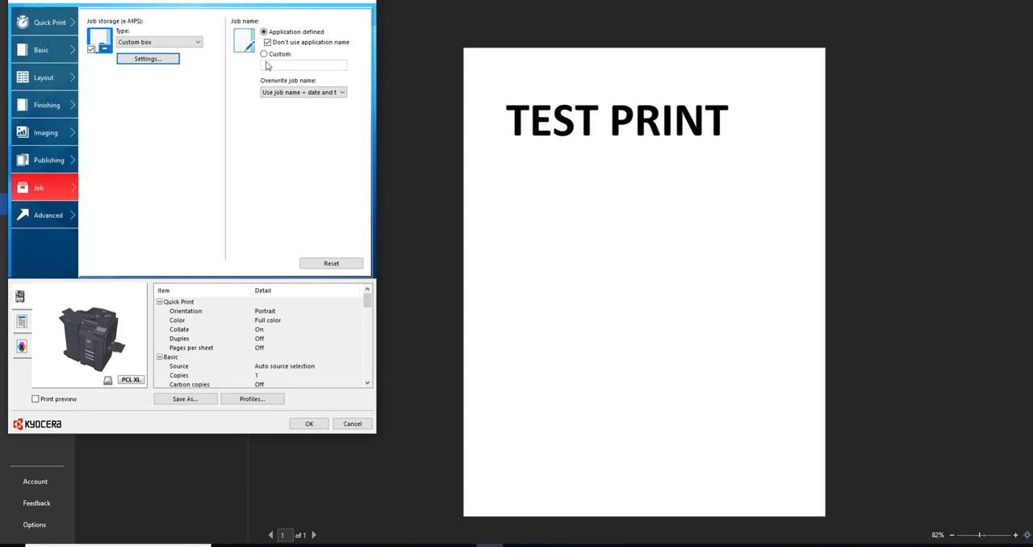
# Give the job the custom name 'Test Print' and confirm the driver properties.
pyautogui.click(265, 54)
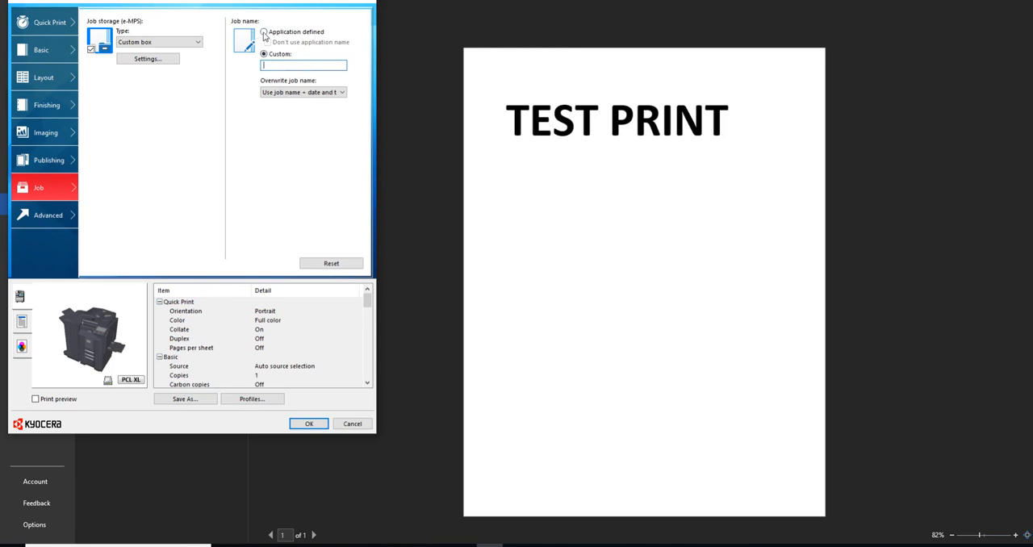
pyautogui.click(263, 32)
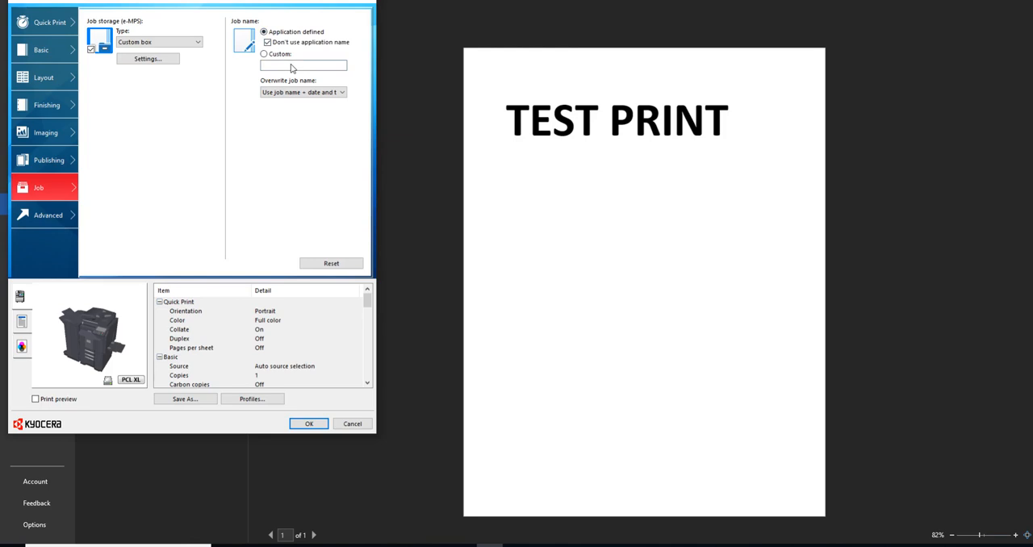
pyautogui.click(265, 53)
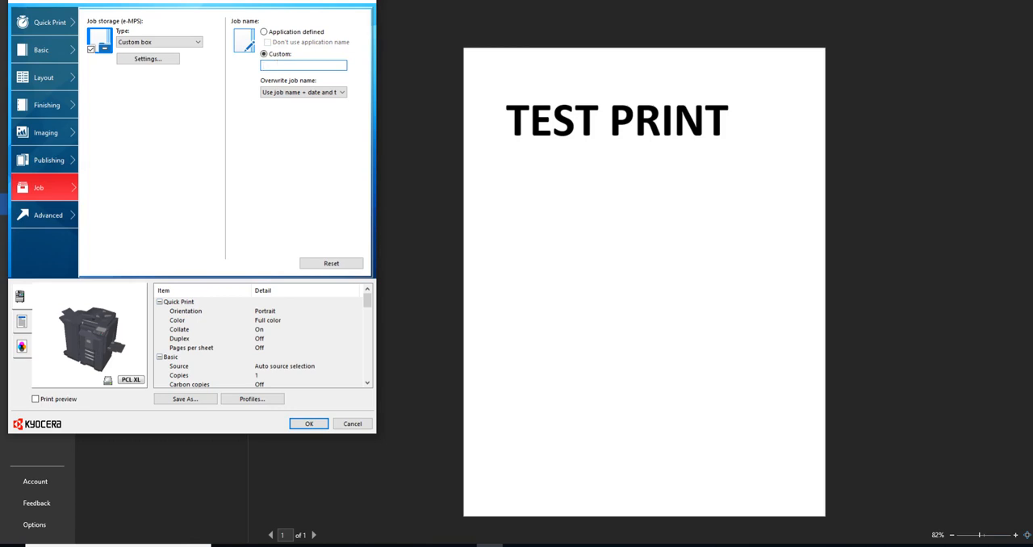
pyautogui.write('Test Print 2')
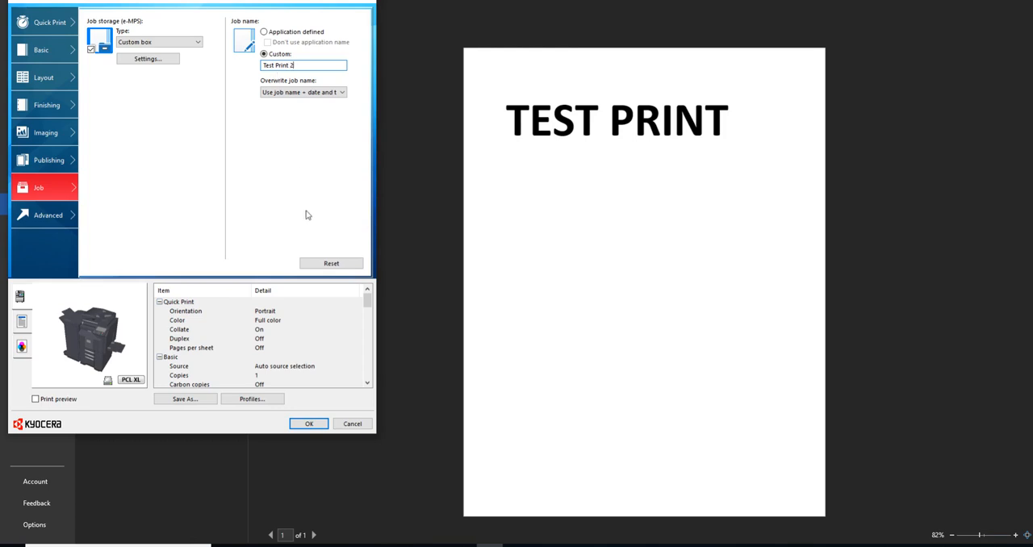
pyautogui.click(303, 92)
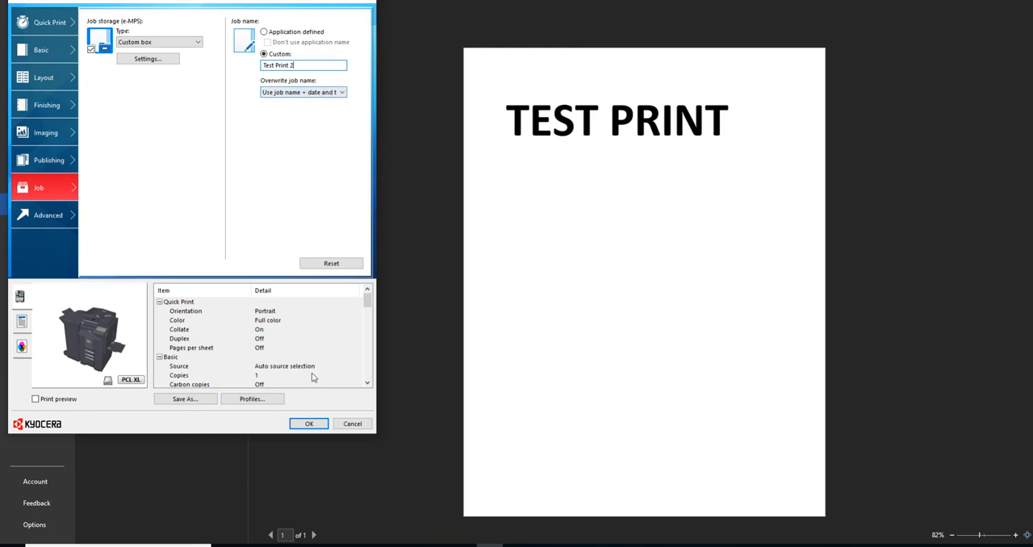
pyautogui.click(310, 423)
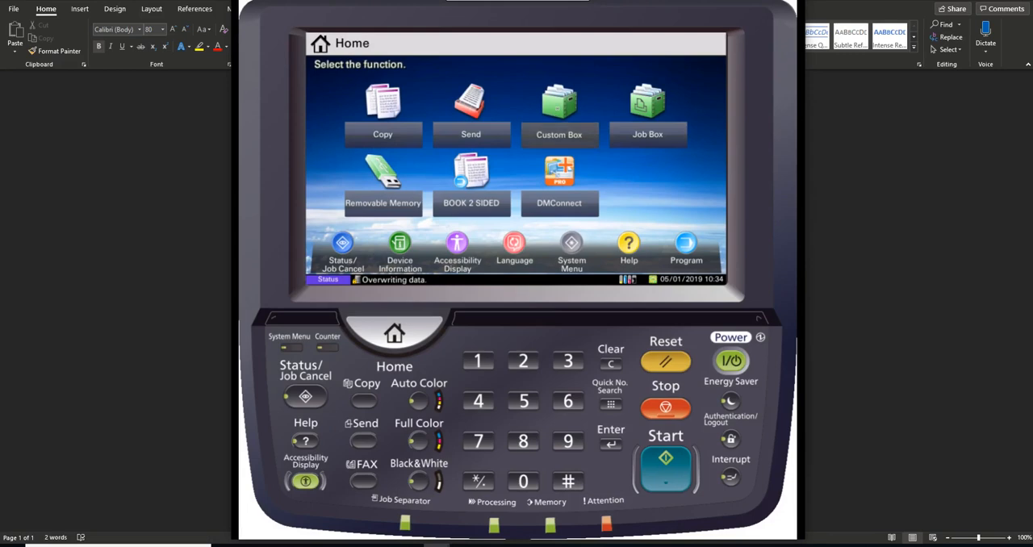
# Open custom box 0001 on the MFP panel to list its stored documents.
pyautogui.click(559, 105)
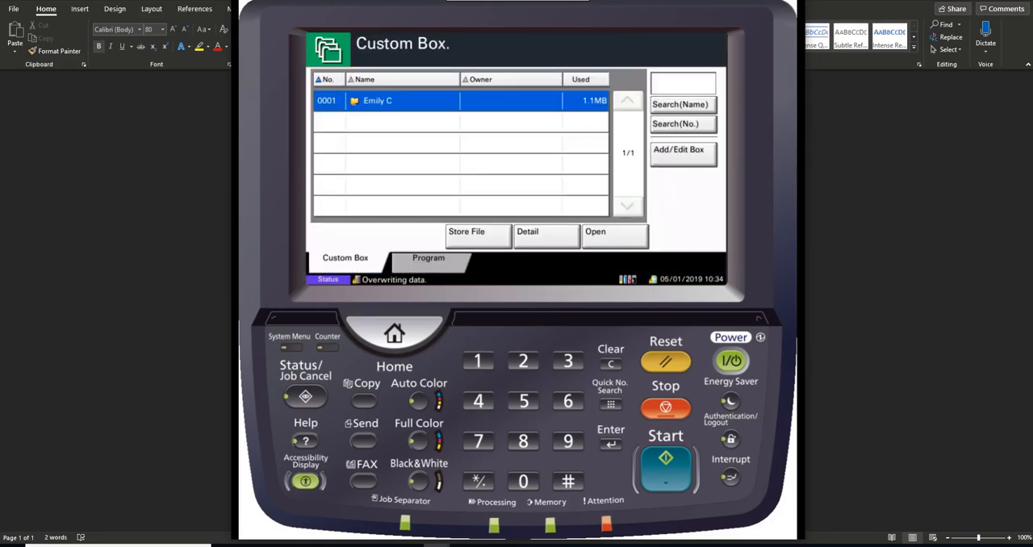
pyautogui.click(615, 236)
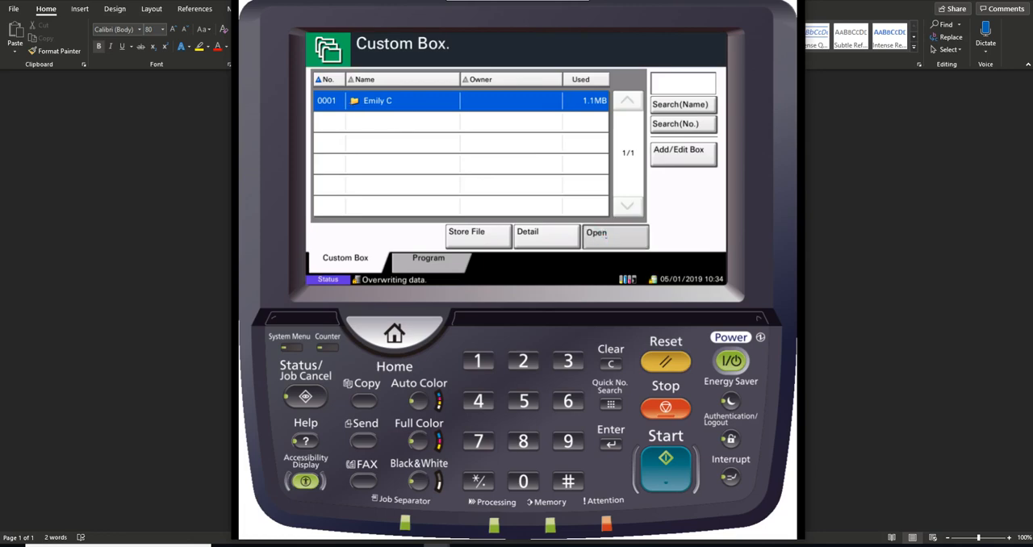
pyautogui.click(615, 237)
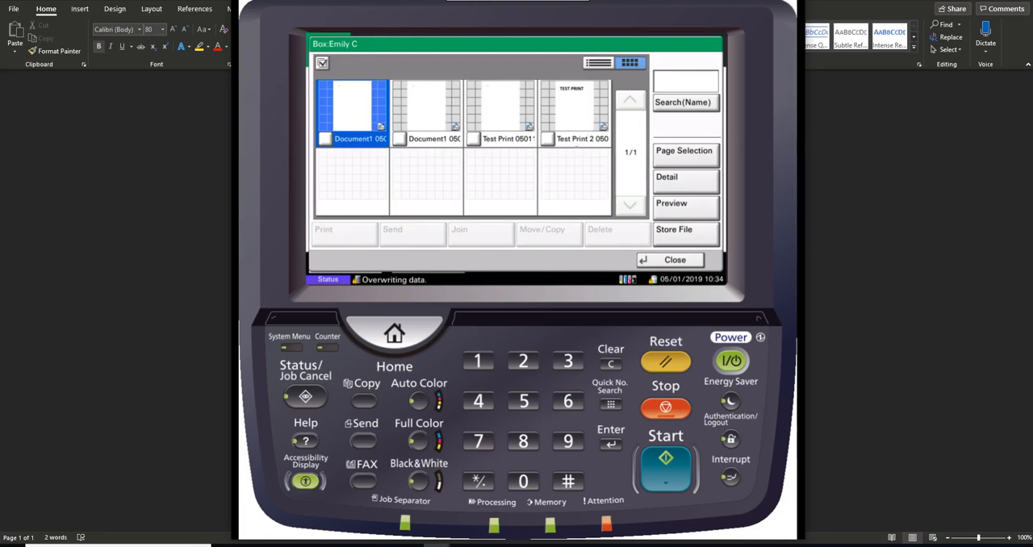
# Delete both Document1 files from the box, then select the Test Print 2 job.
pyautogui.click(426, 113)
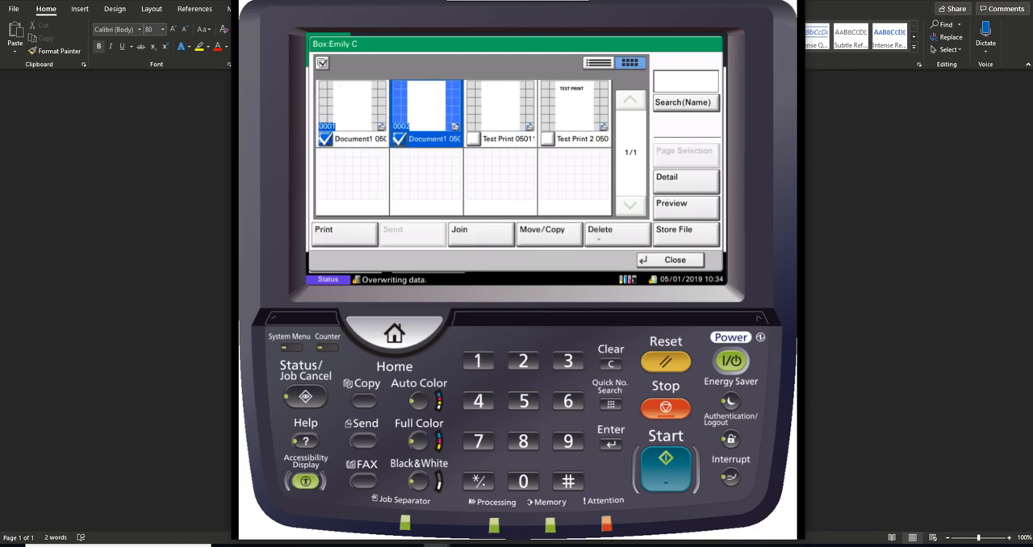
pyautogui.click(600, 230)
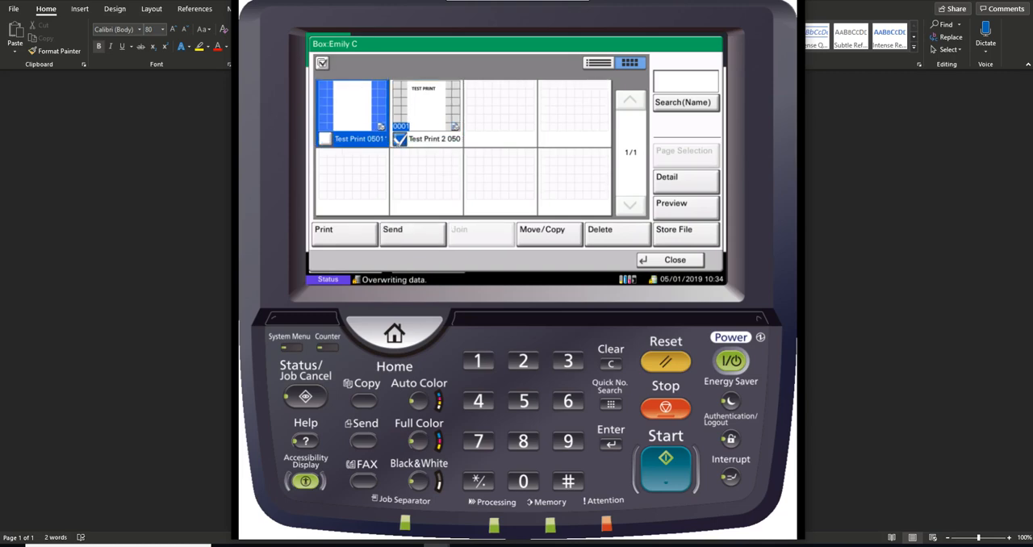
pyautogui.click(426, 113)
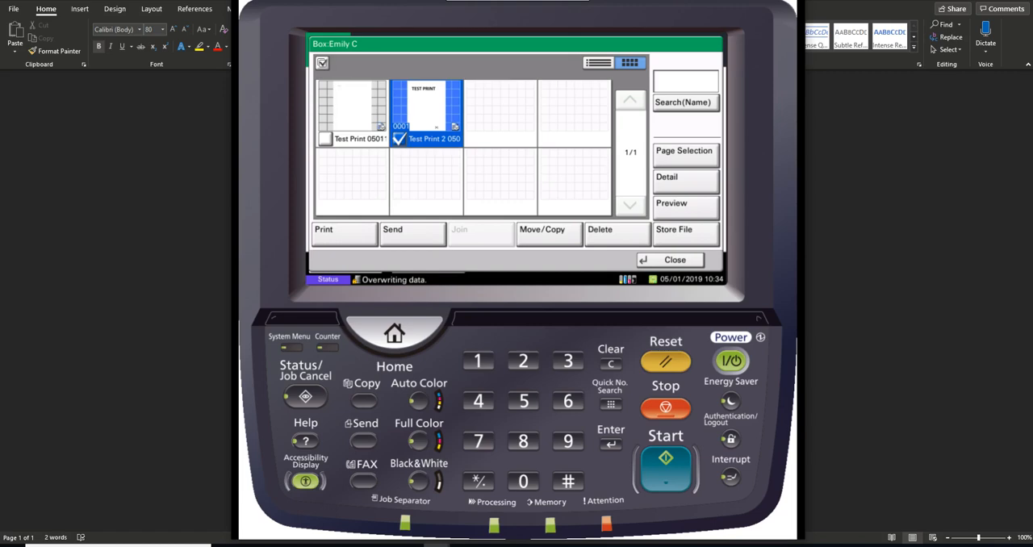
pyautogui.click(685, 203)
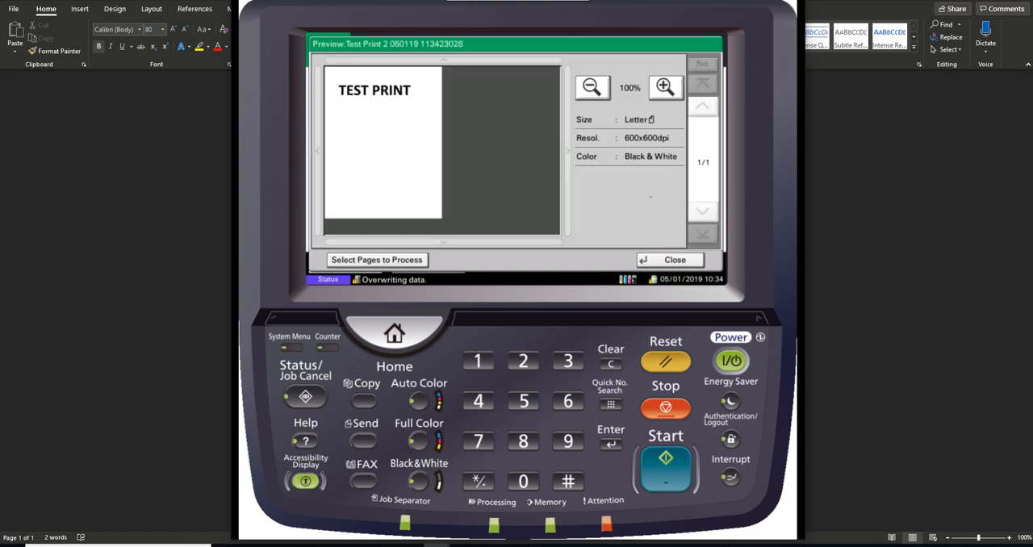
pyautogui.click(665, 87)
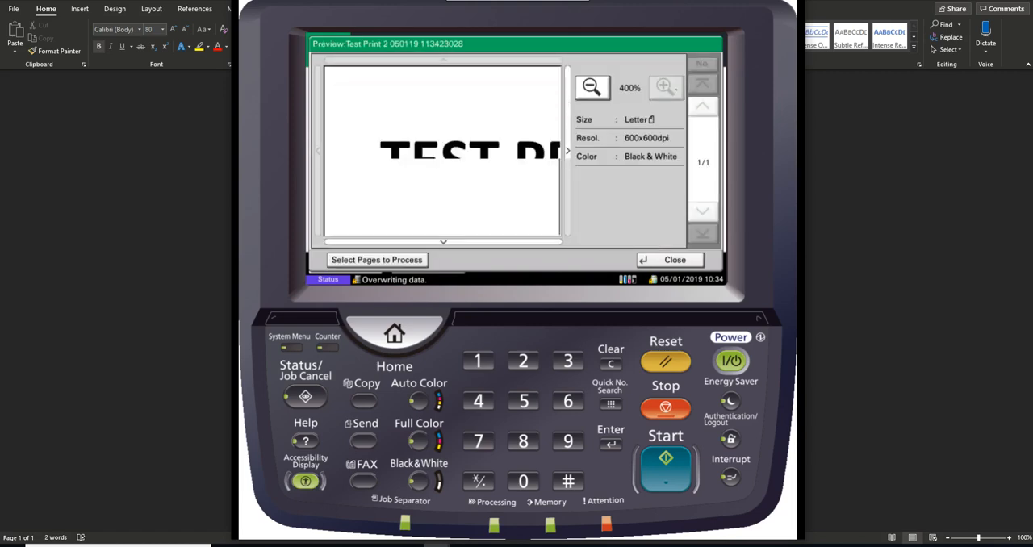
pyautogui.click(591, 87)
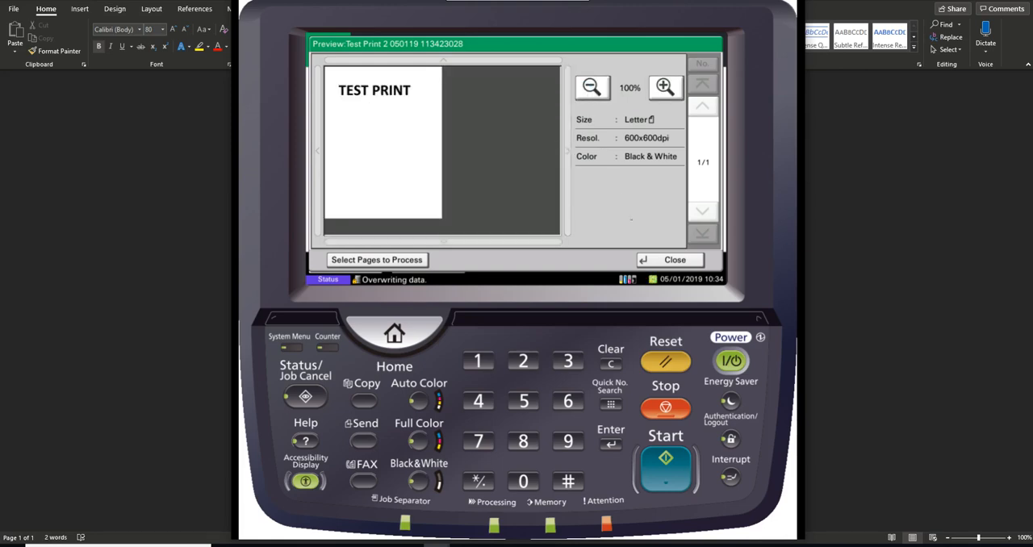
pyautogui.click(675, 259)
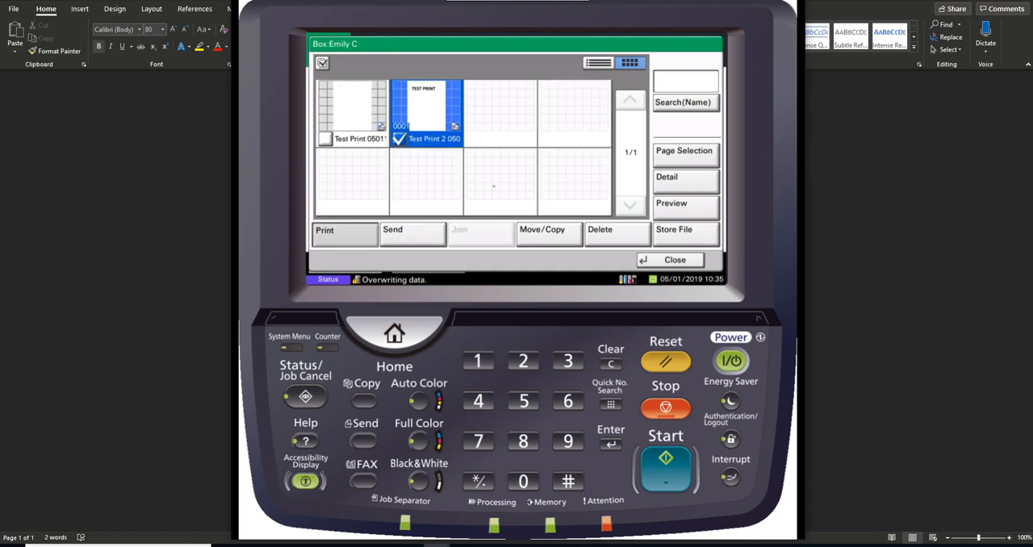
# Release Test Print 2 as one copy printed as is, then also mark the other Test Print job.
pyautogui.click(324, 229)
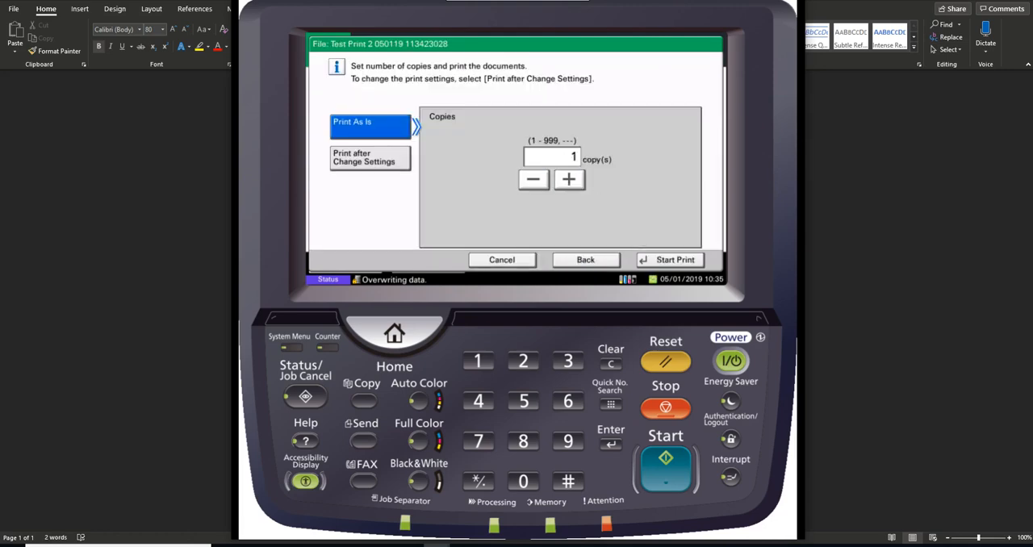
pyautogui.click(675, 258)
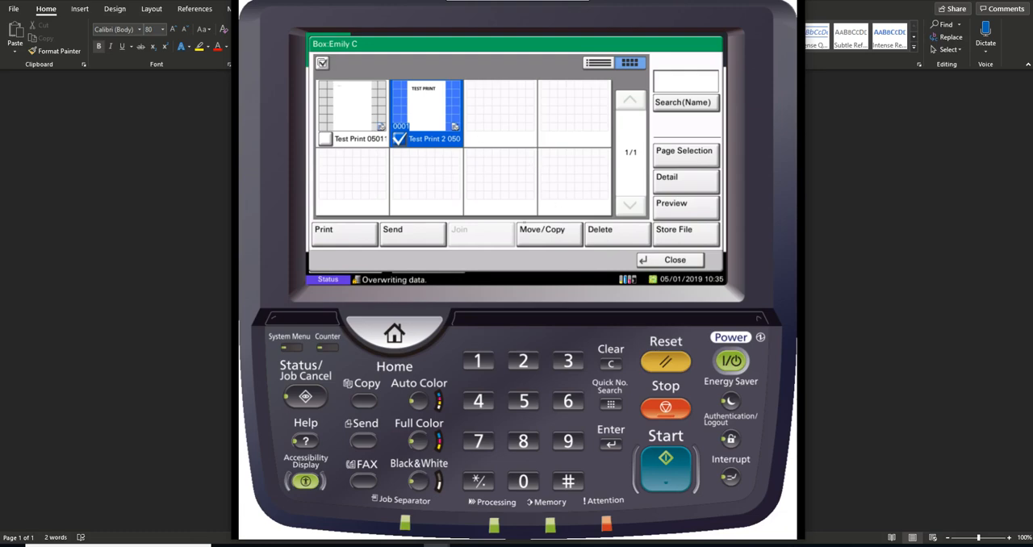
pyautogui.click(351, 113)
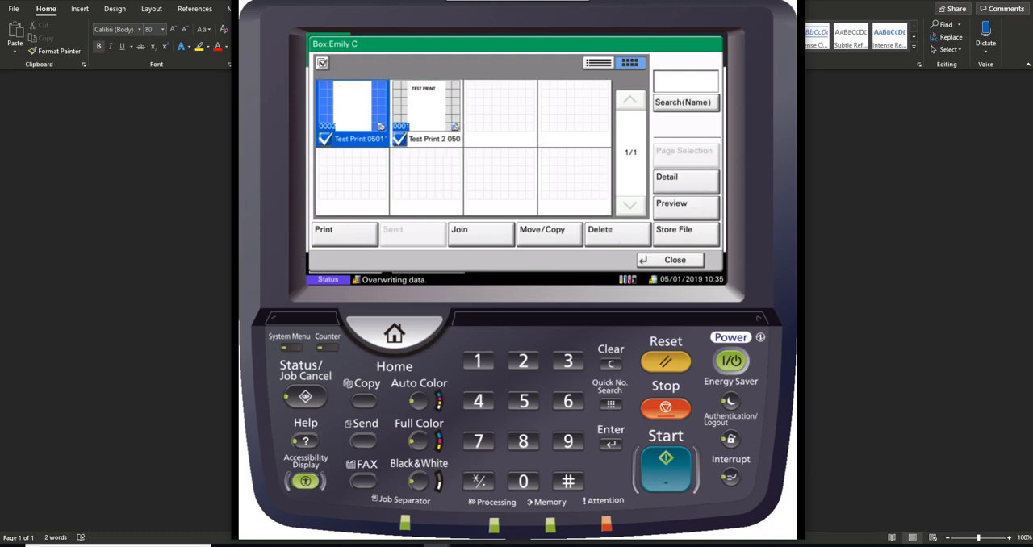